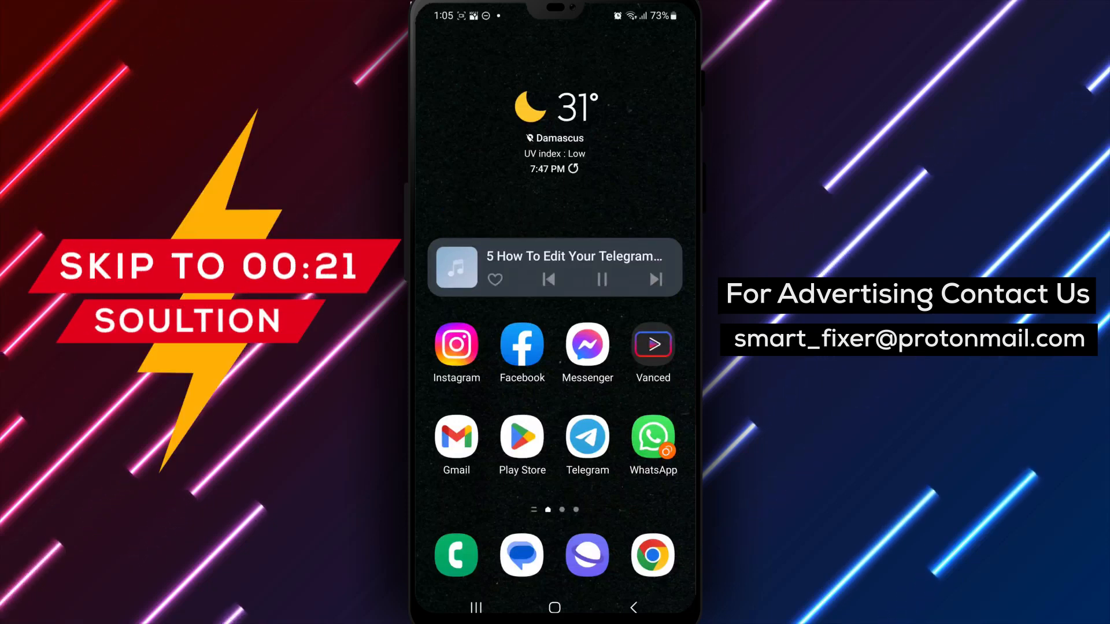
Step: Launch Telegram and go through the navigation menu to the account Settings page
left_click(587, 438)
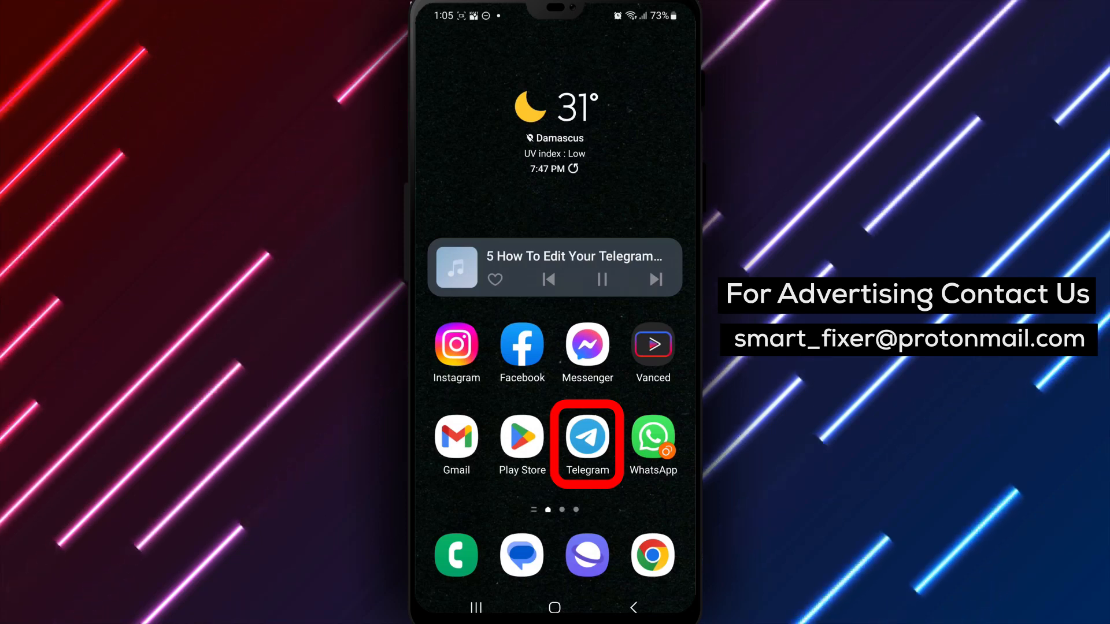
left_click(587, 438)
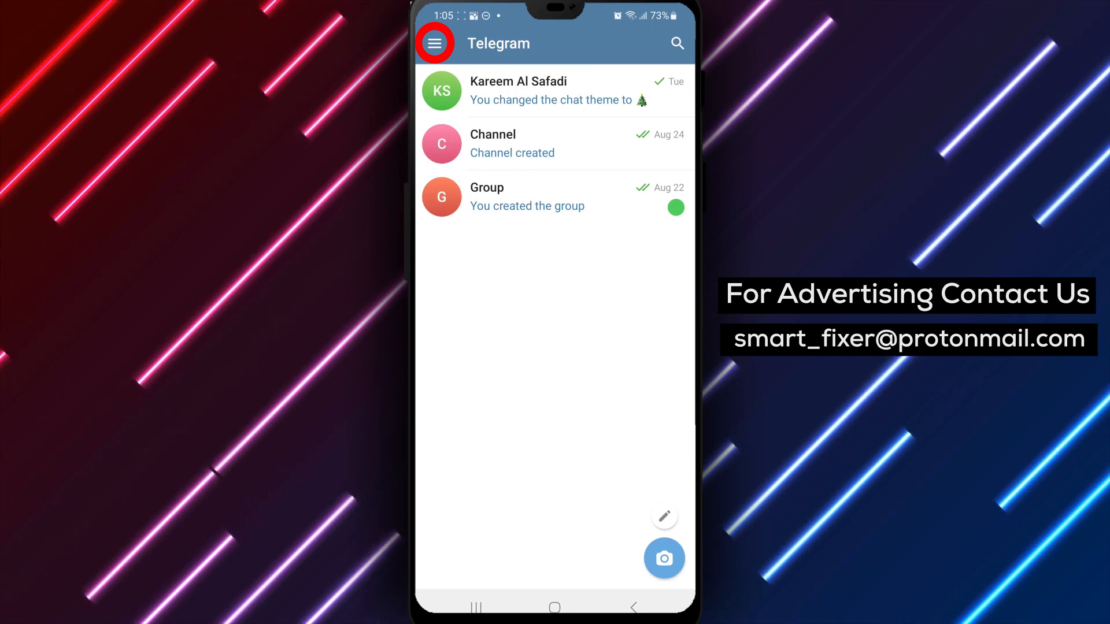
left_click(435, 43)
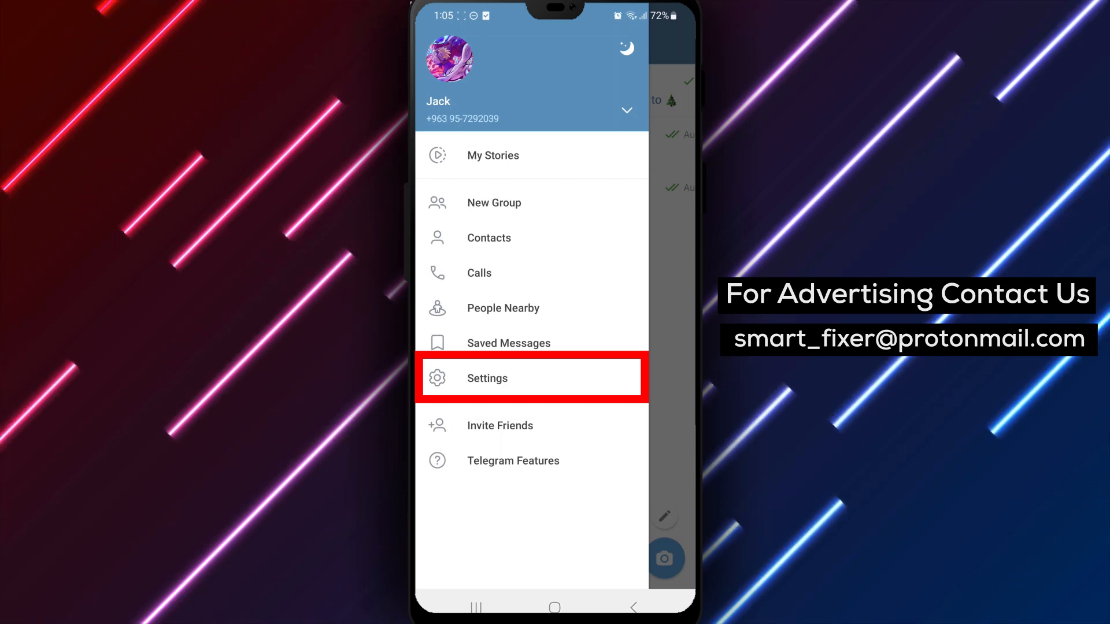
left_click(487, 378)
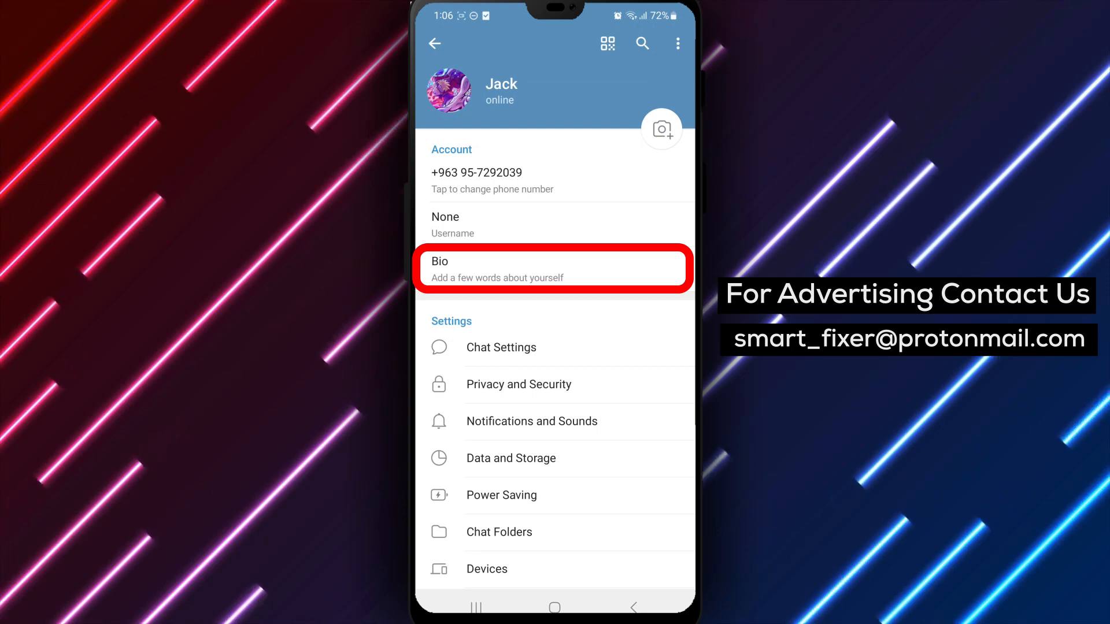
Step: Enter 'Hi' in the Bio field and save it with the checkmark
left_click(552, 269)
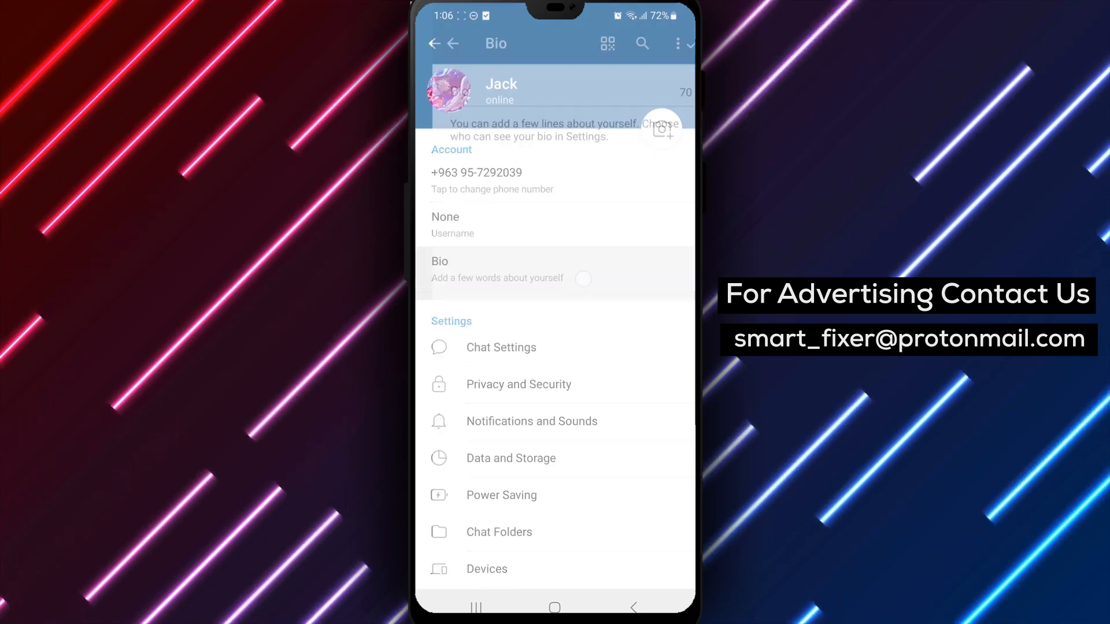
left_click(495, 276)
type("Hi")
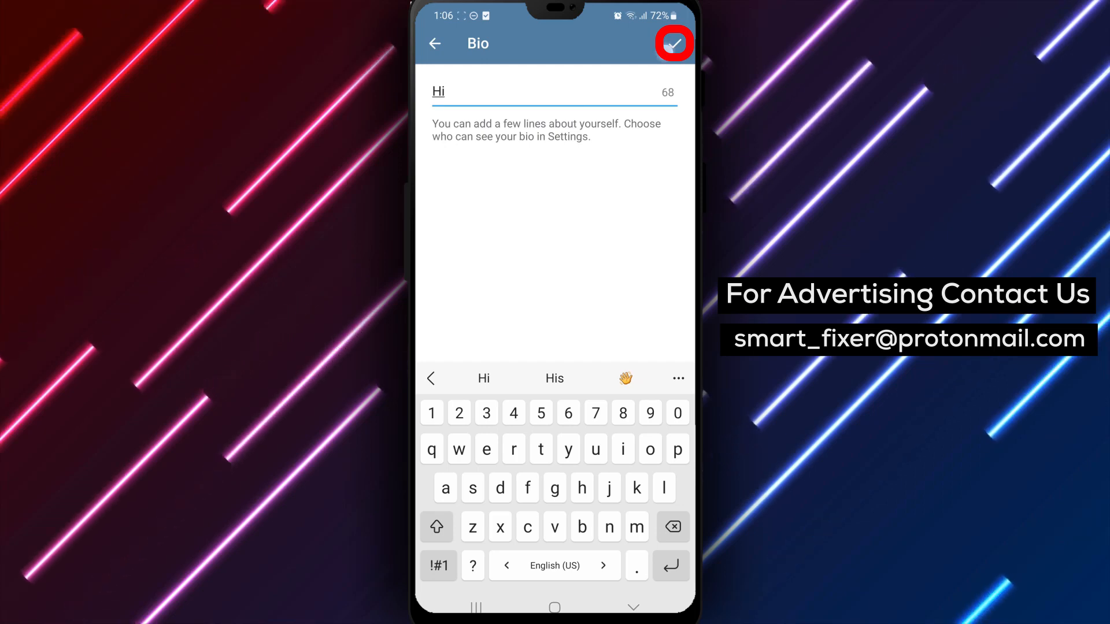
left_click(672, 43)
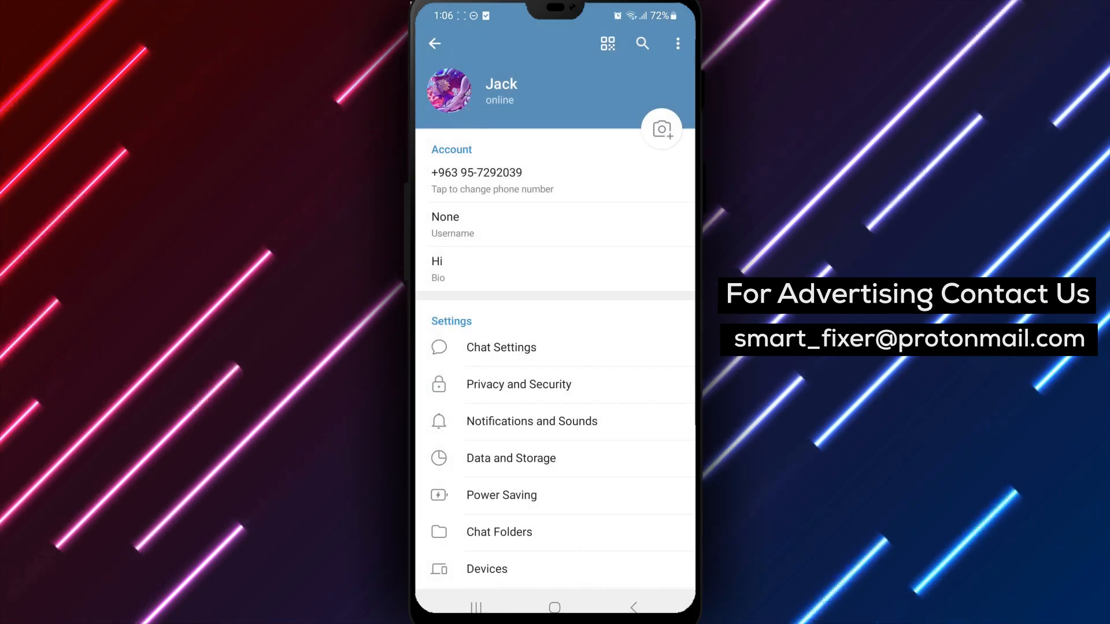